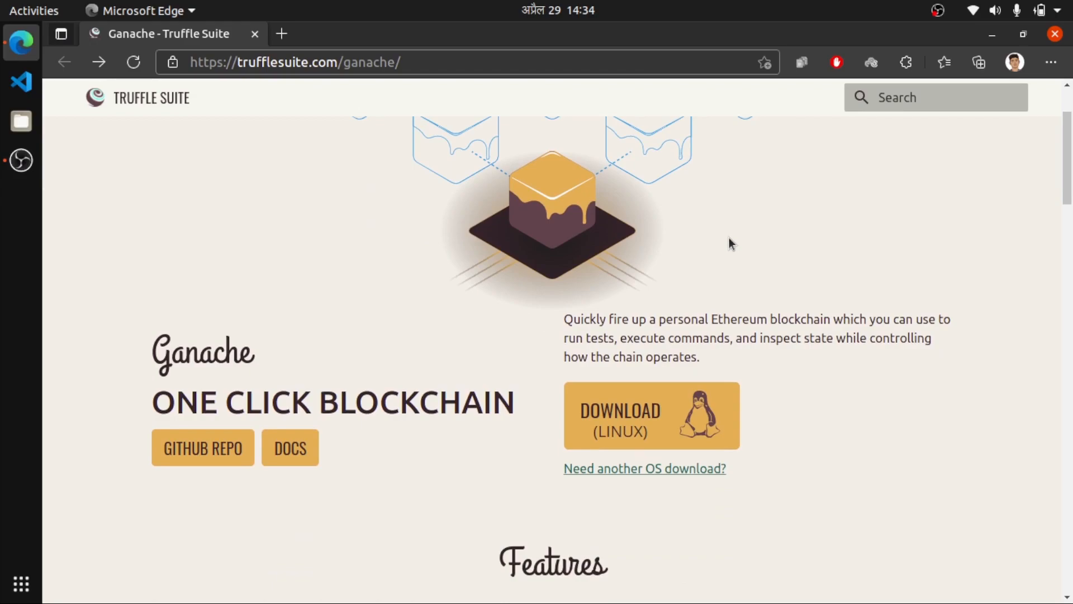
# - Download the Ganache 2.5.4 Linux AppImage from the Truffle Suite Ganache page
pyautogui.click(651, 415)
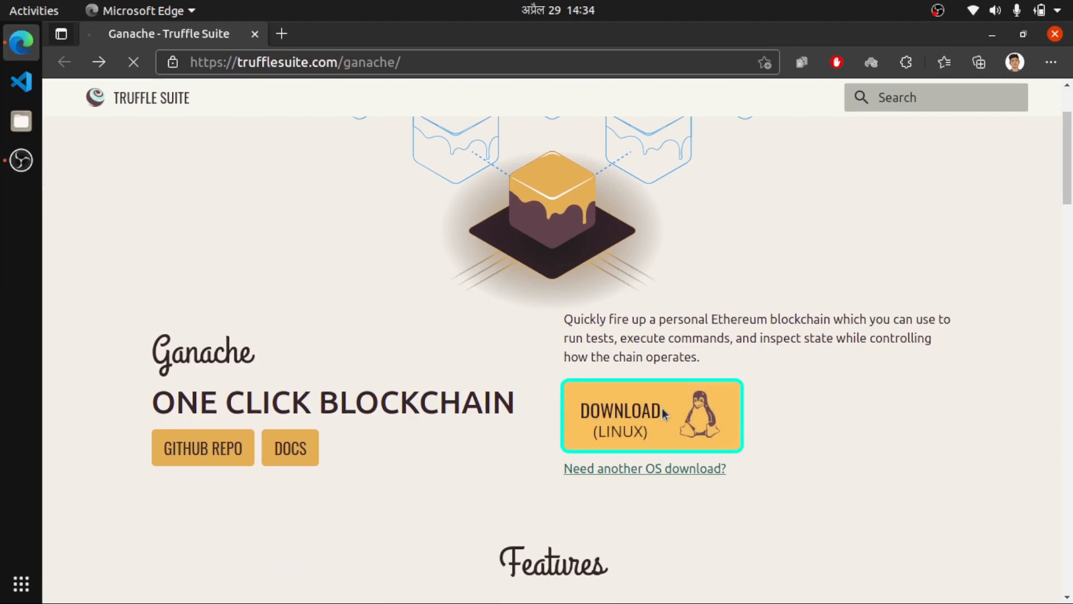
pyautogui.click(619, 416)
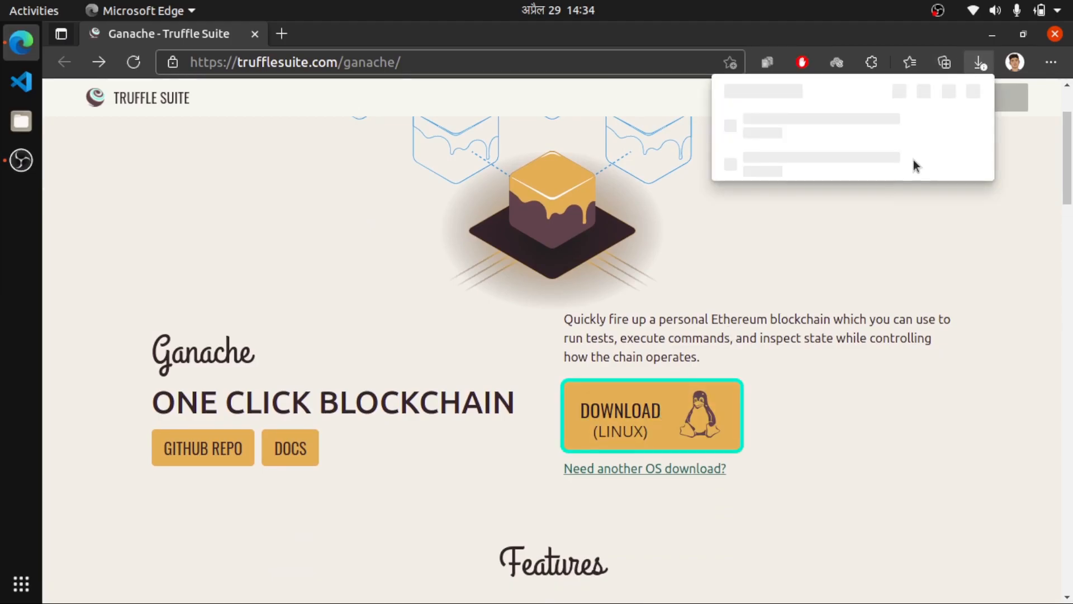
pyautogui.click(651, 414)
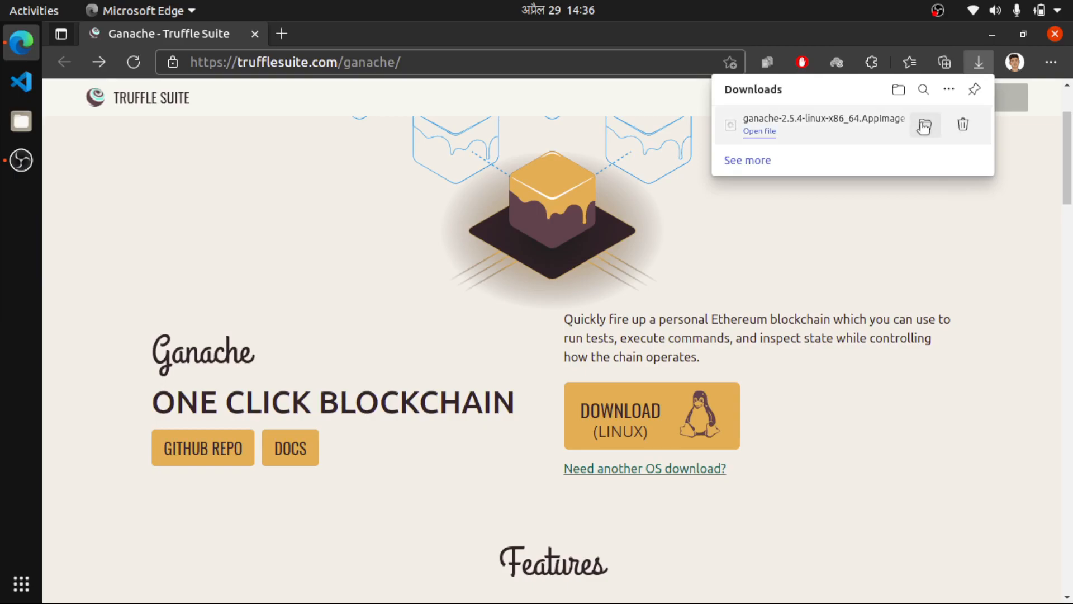
pyautogui.moveTo(811, 154)
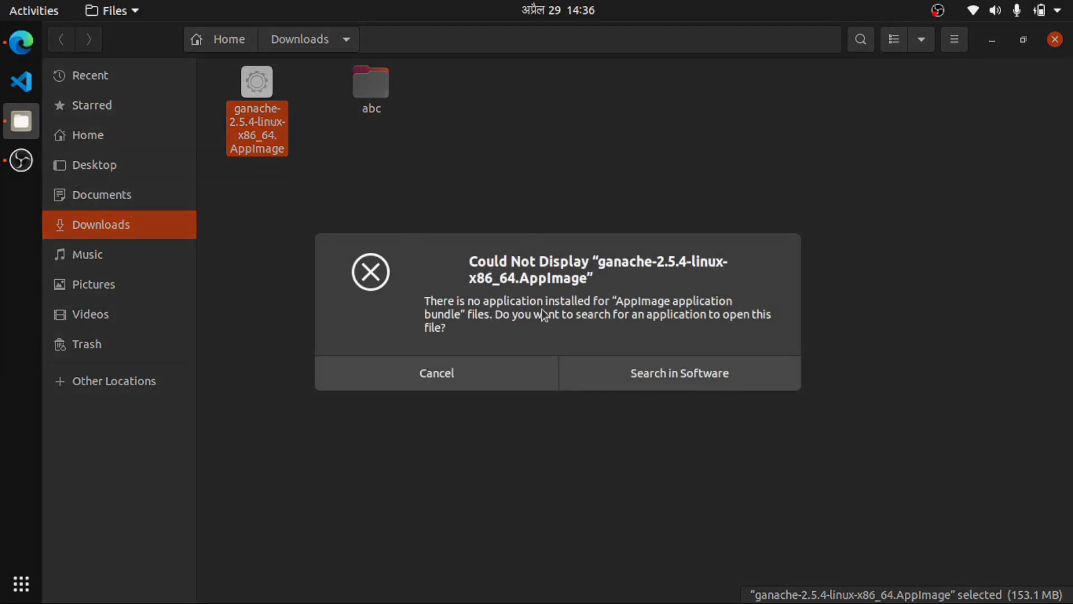
pyautogui.moveTo(511, 342)
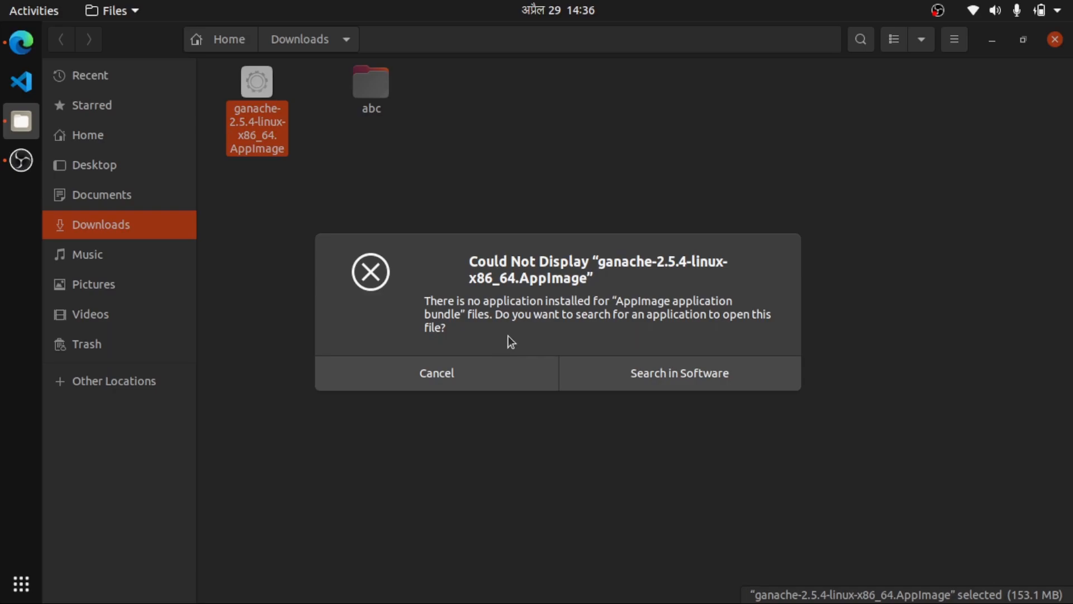
# - Dismiss the notice that the Ganache AppImage cannot be opened
pyautogui.click(436, 372)
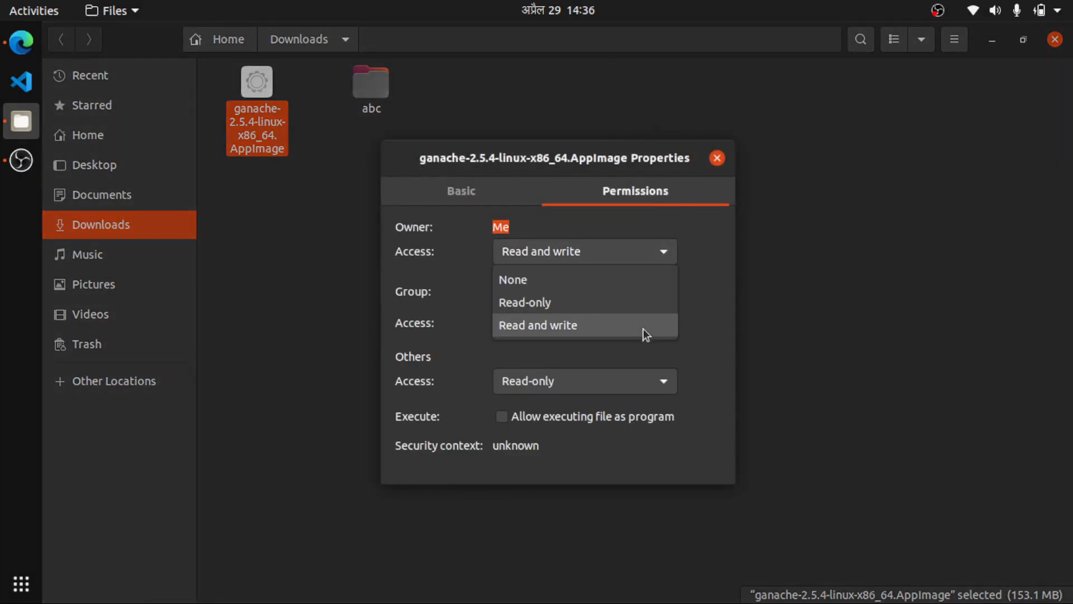
# - Keep owner Read and write and tick 'Allow executing file as program' for the AppImage
pyautogui.click(538, 324)
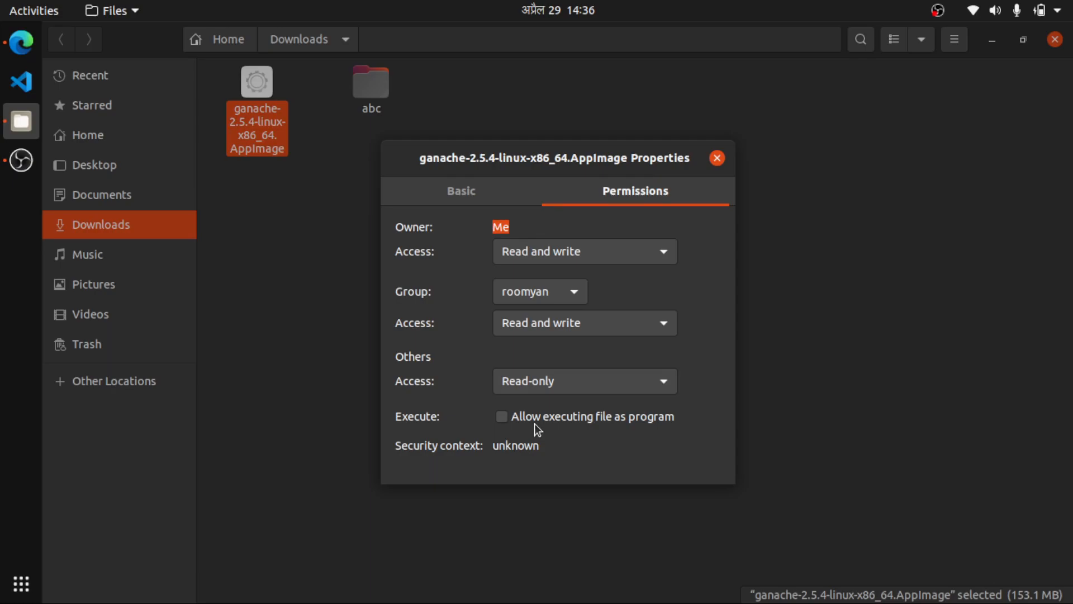
pyautogui.moveTo(526, 429)
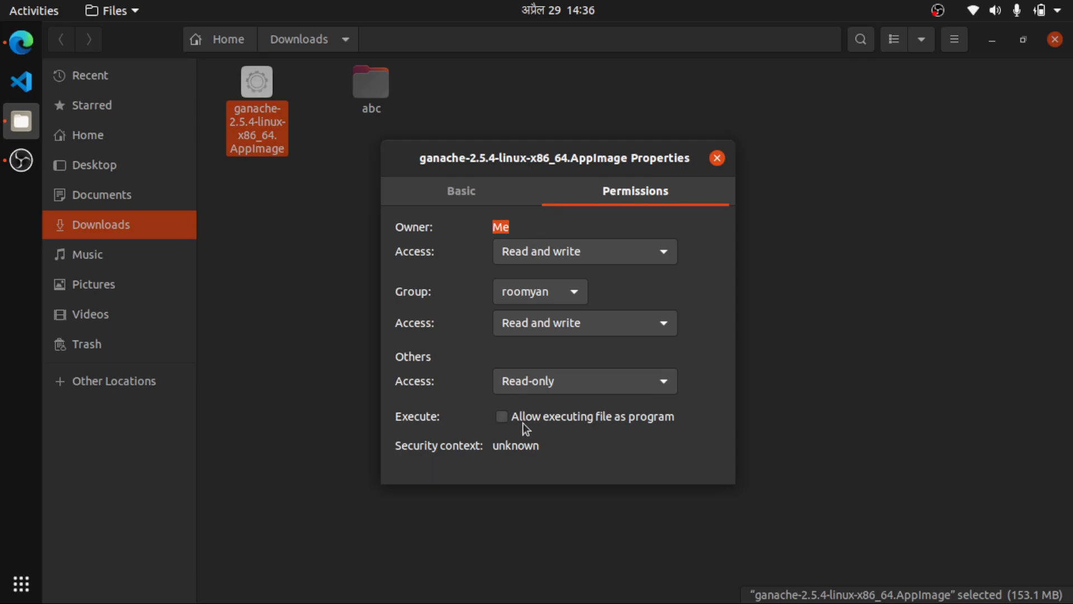
pyautogui.click(501, 415)
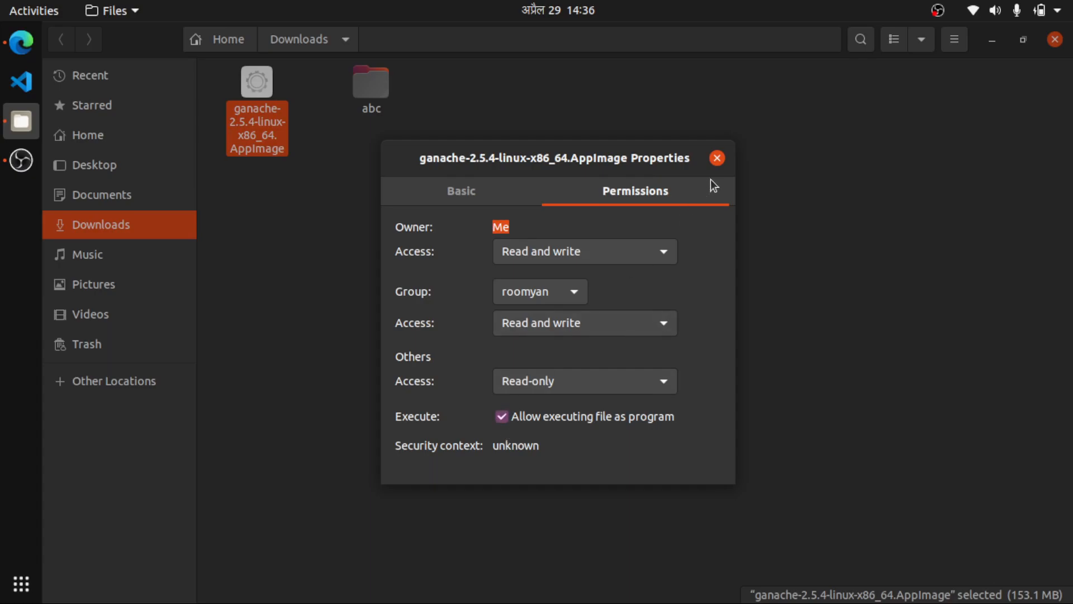
pyautogui.click(717, 158)
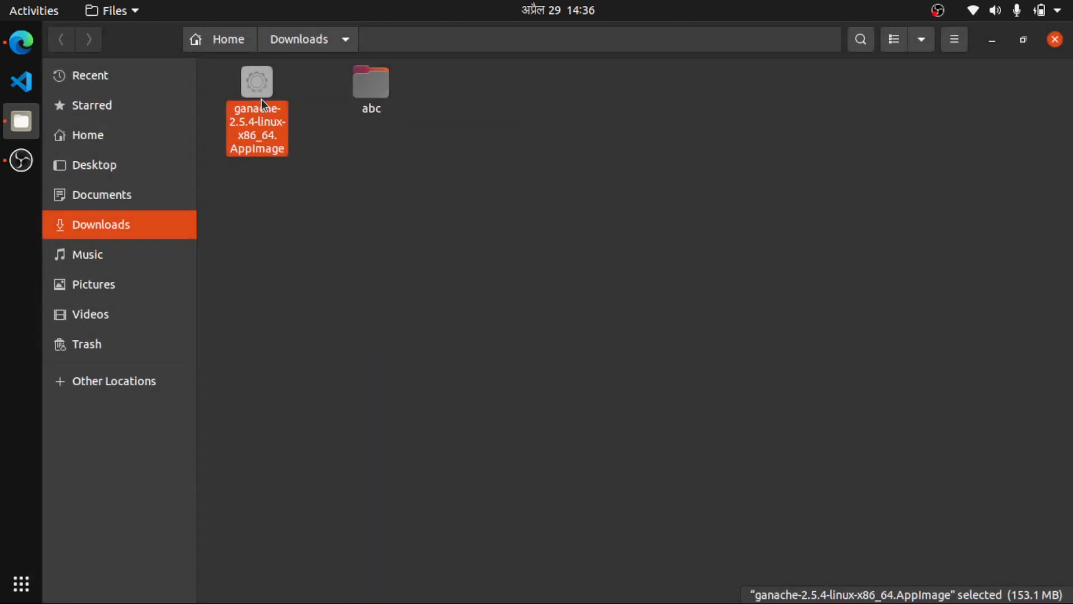
pyautogui.click(577, 287)
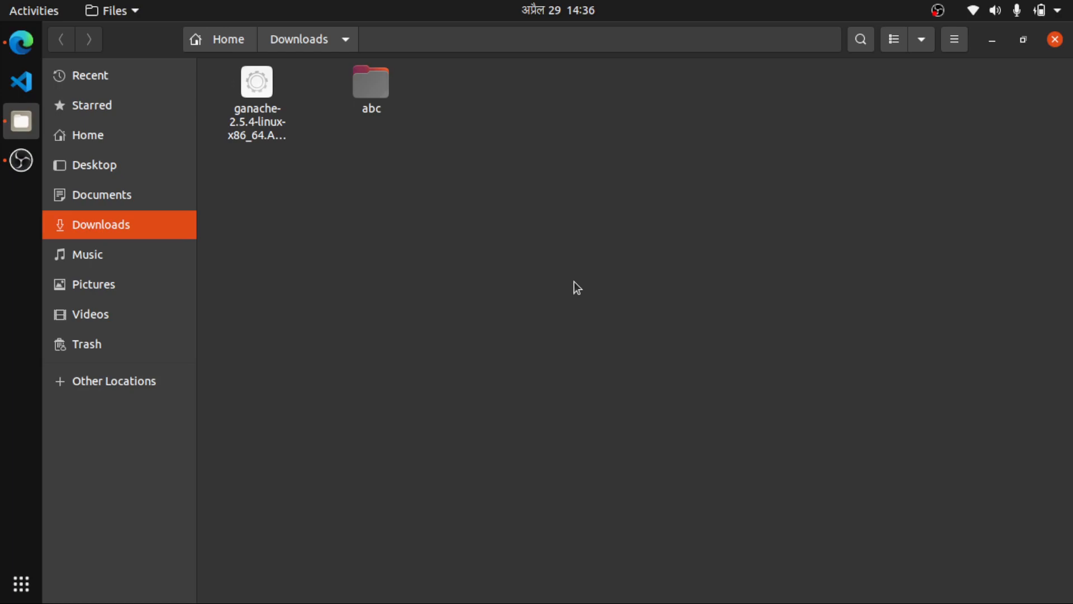
# - Try launching the Ganache AppImage and recheck its Execute permission
pyautogui.doubleClick(256, 81)
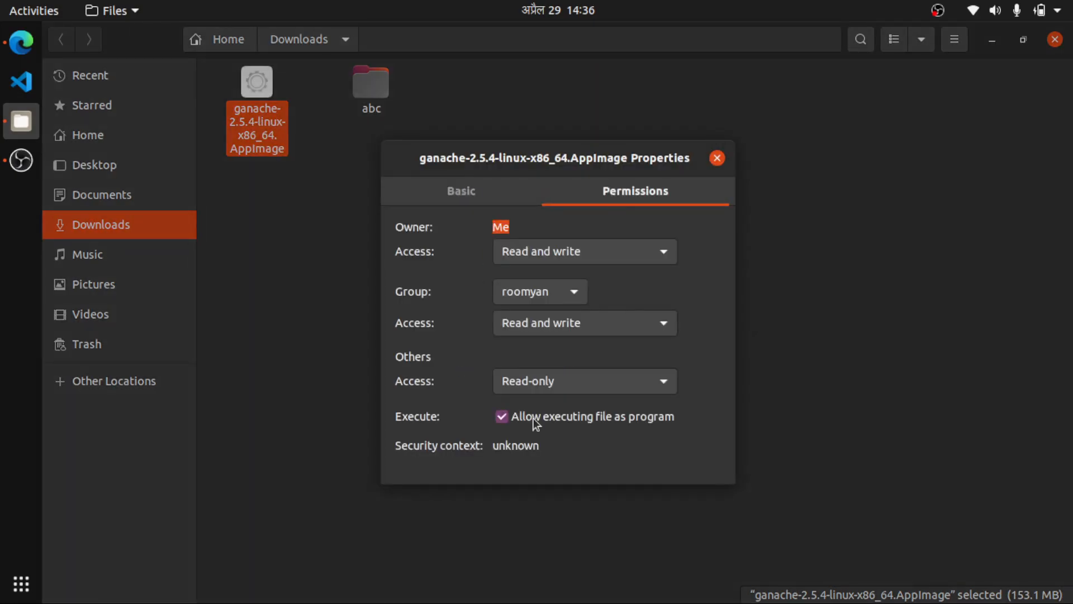
pyautogui.click(717, 157)
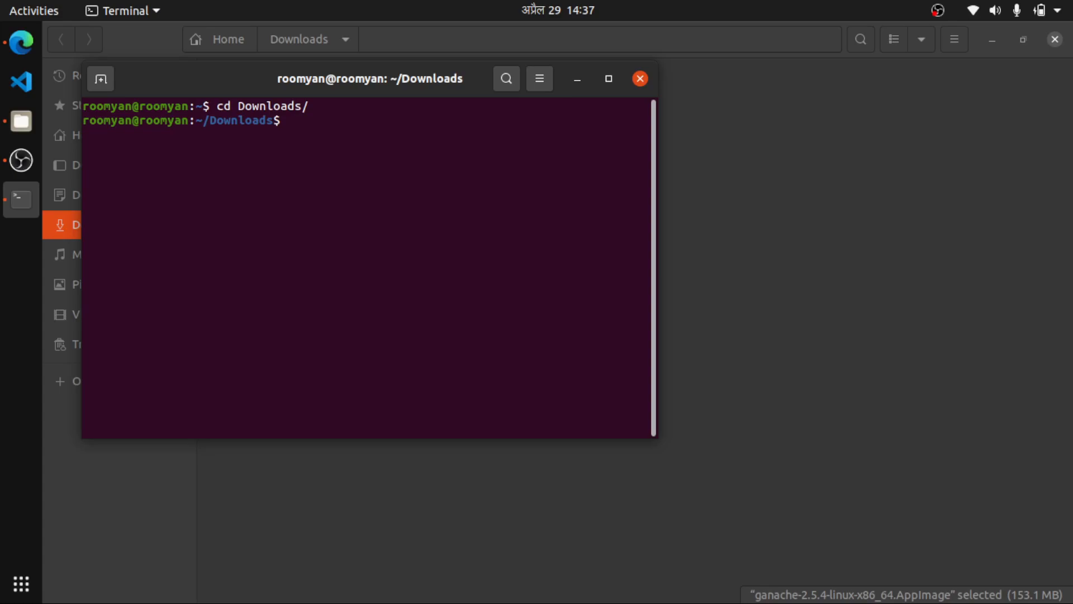
# - Begin a chmod command in Terminal to make the AppImage executable
pyautogui.write('chmo')
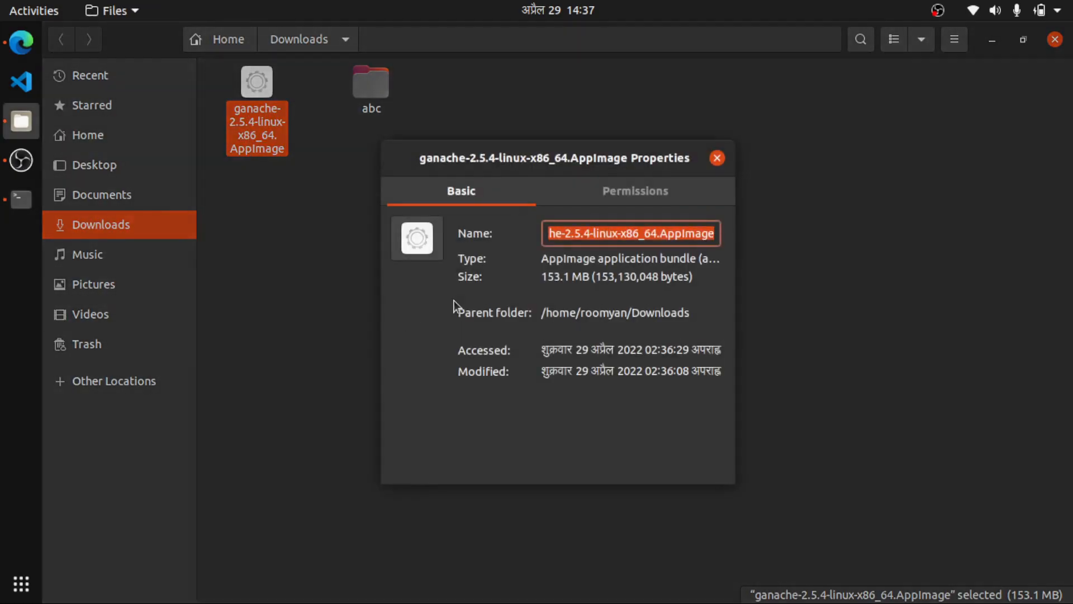
# - Verify the AppImage's Execute permission is ticked and launch Ganache from it
pyautogui.click(633, 192)
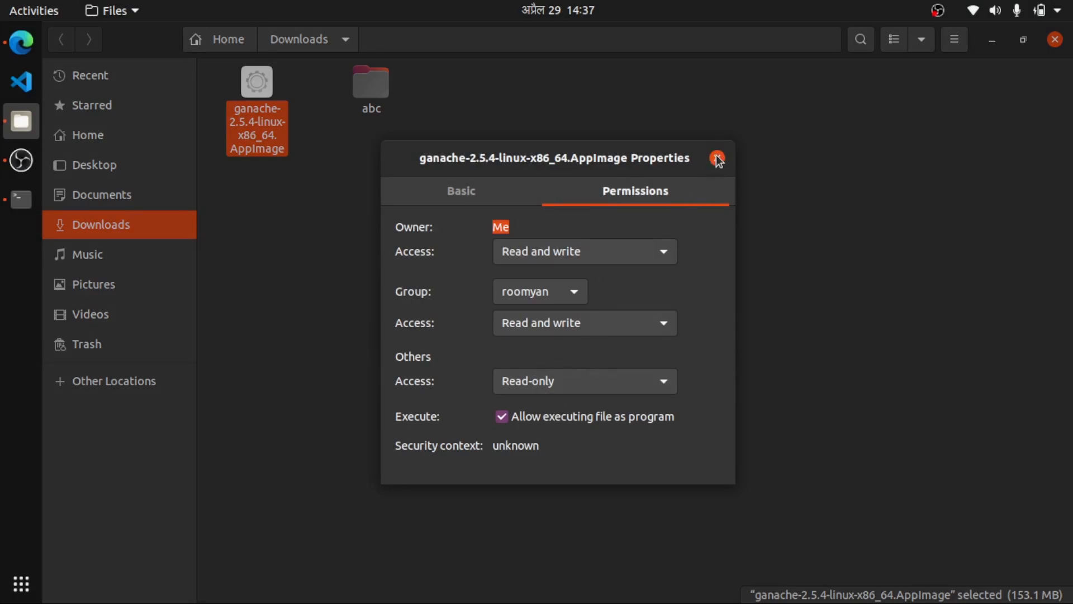
pyautogui.click(717, 158)
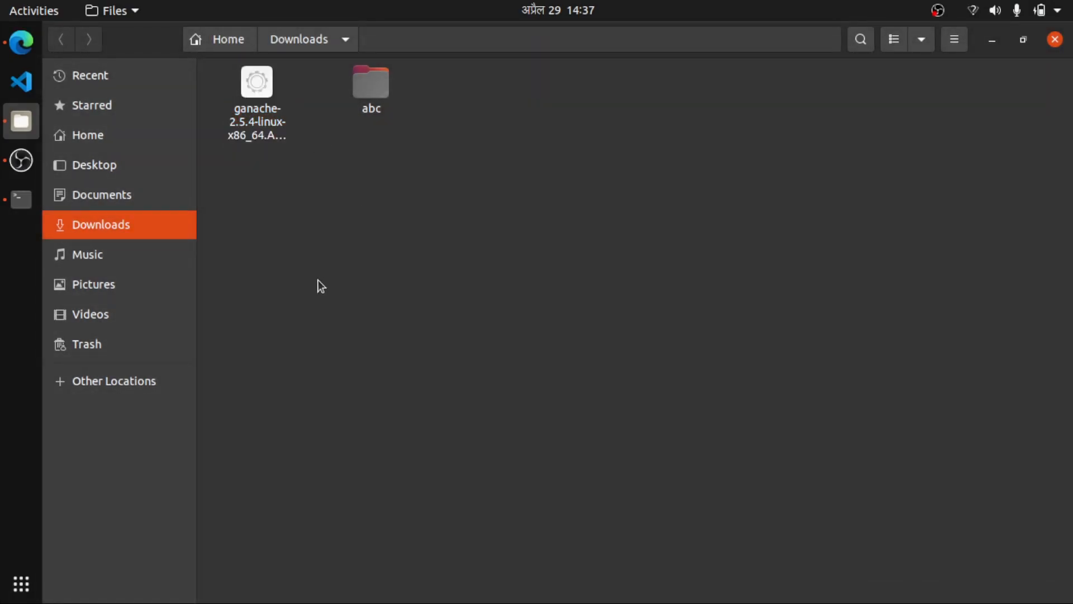
pyautogui.doubleClick(256, 81)
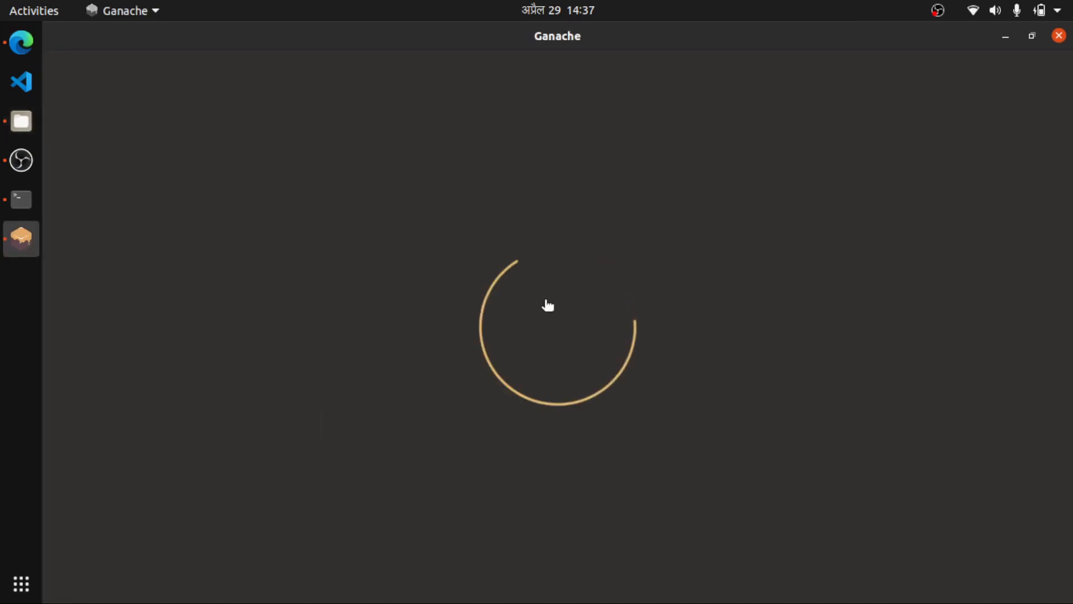